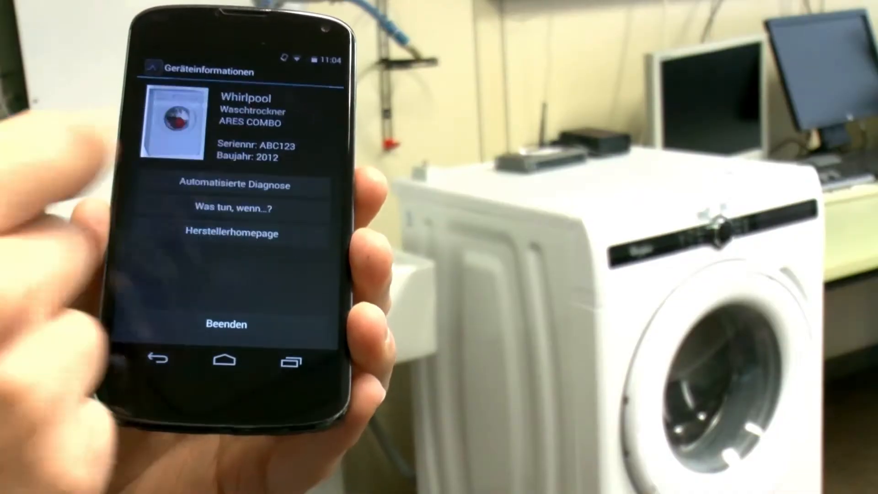
Step: Start the automated diagnosis run for the Whirlpool ARES COMBO washer-dryer from its device info screen
left_click(228, 185)
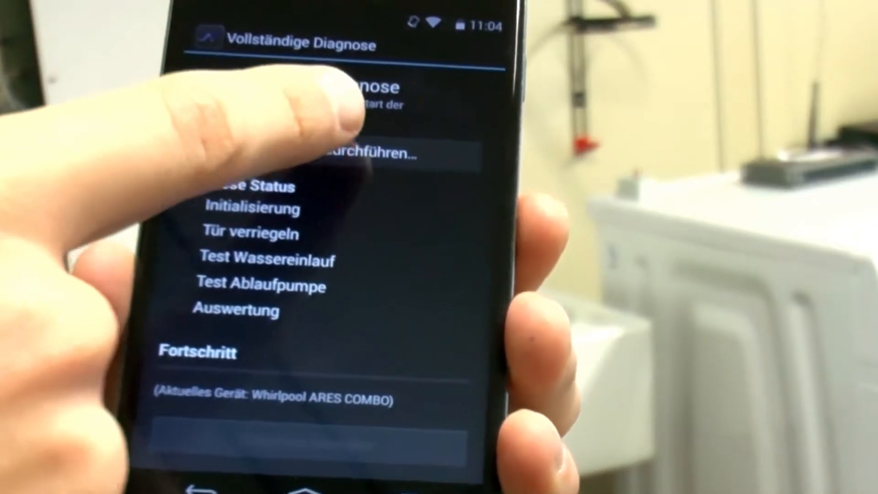
left_click(319, 155)
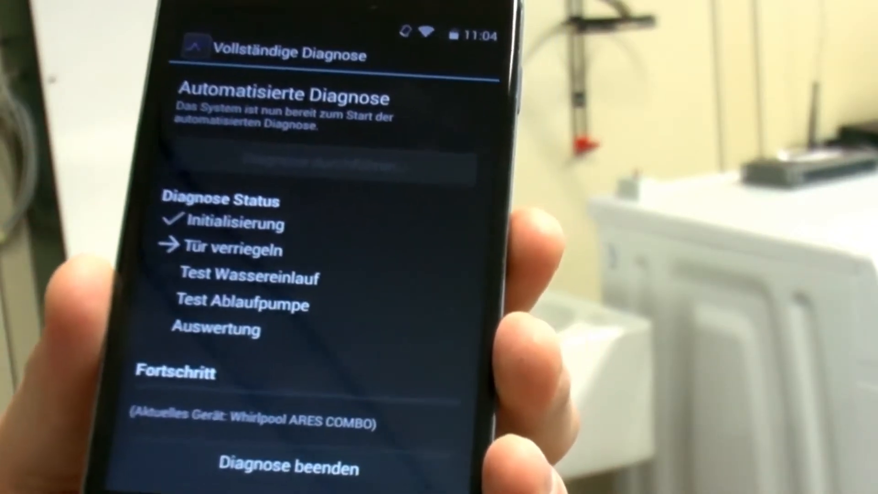